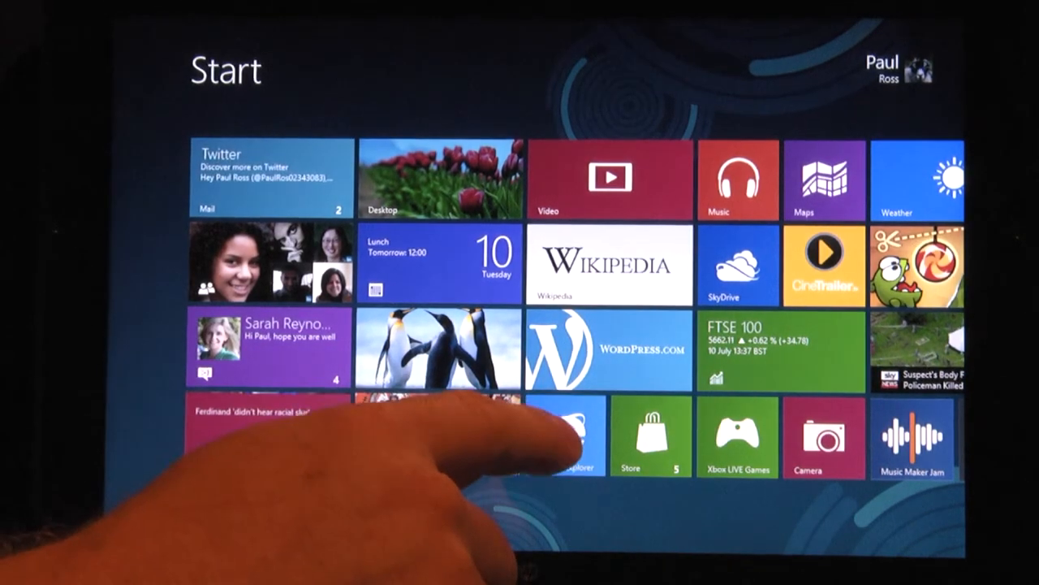
Launch Internet Explorer from its Start screen tile.
left_click(568, 439)
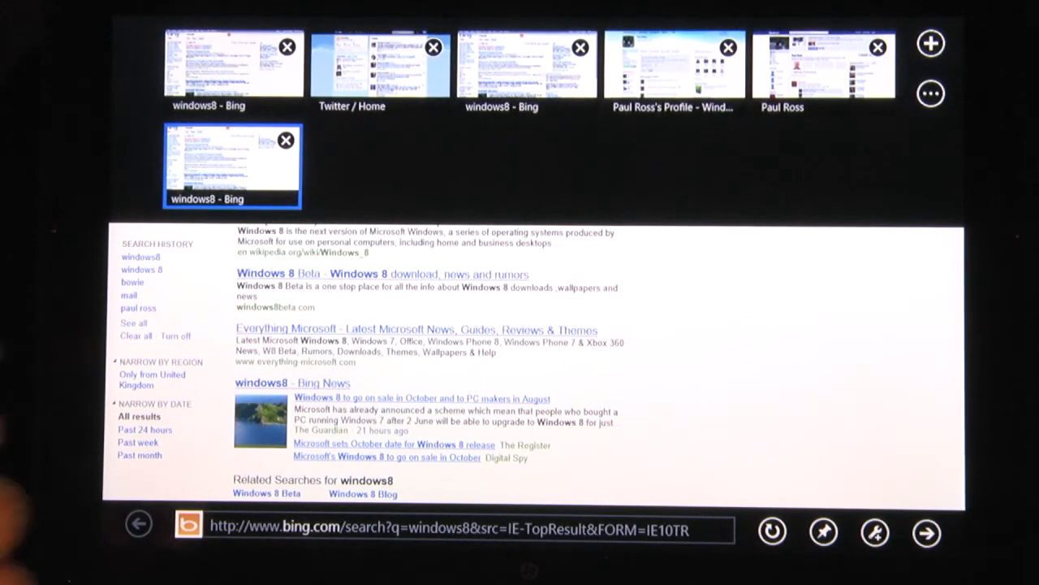
left_click(823, 63)
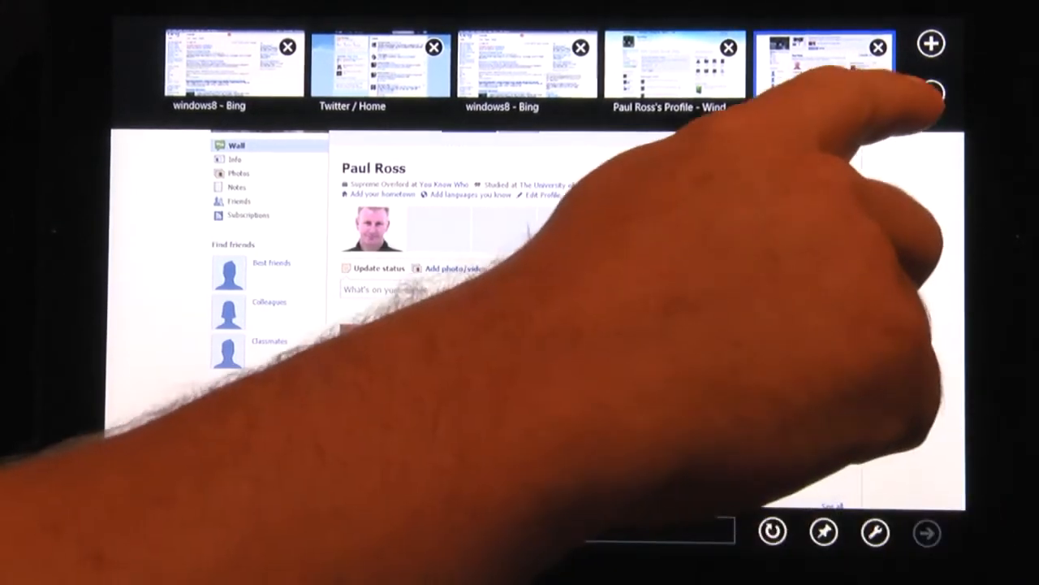
left_click(930, 93)
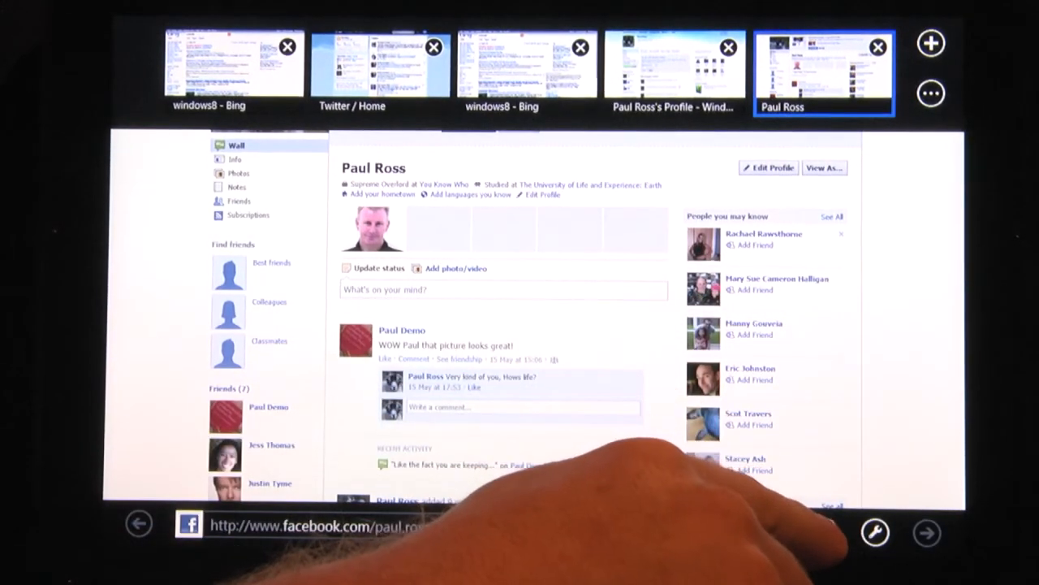
left_click(823, 532)
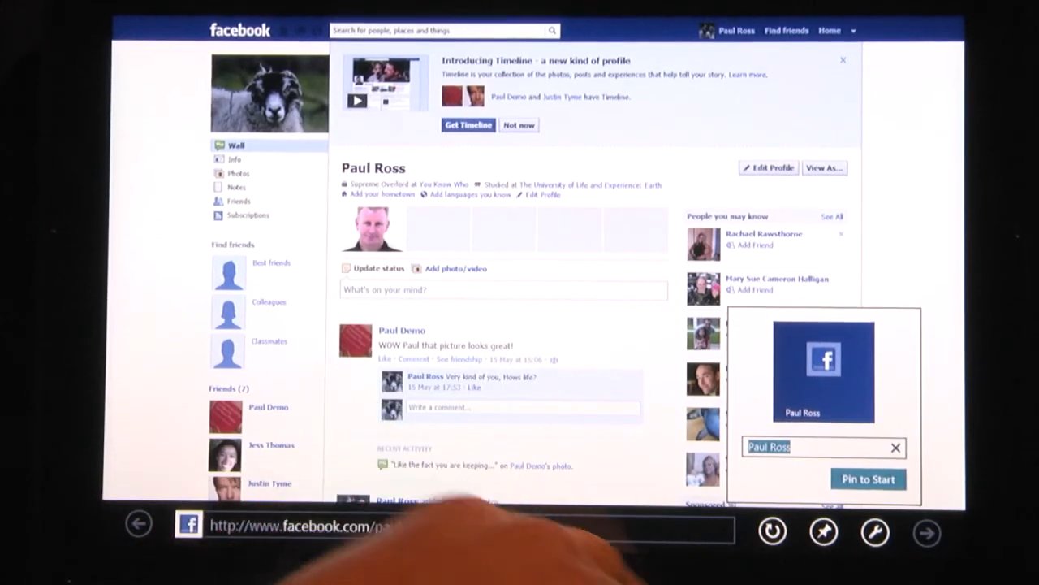